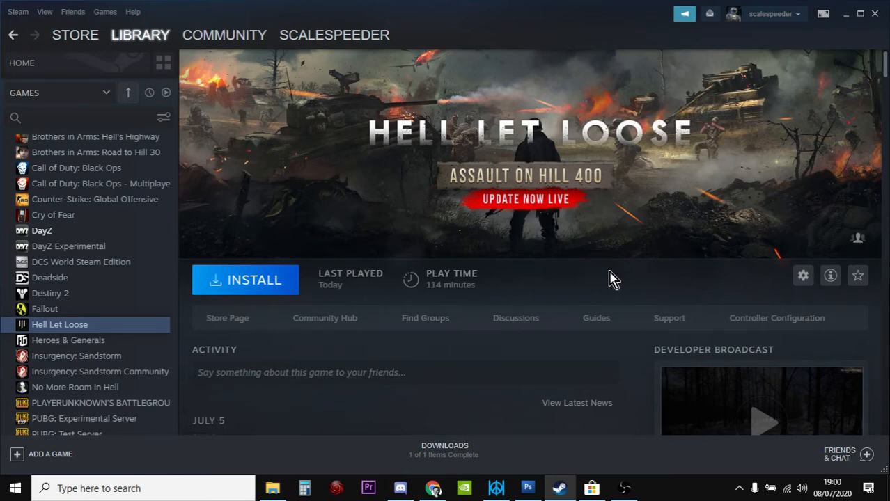
mouse_move(477, 167)
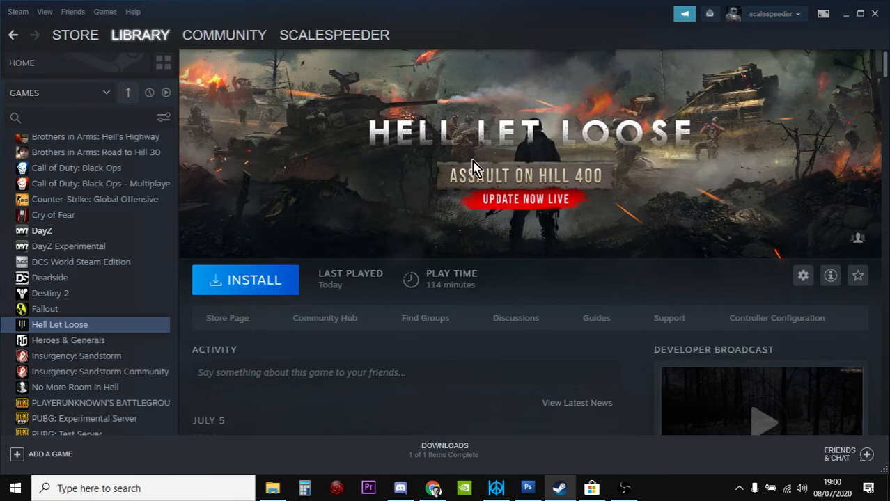
mouse_move(348, 252)
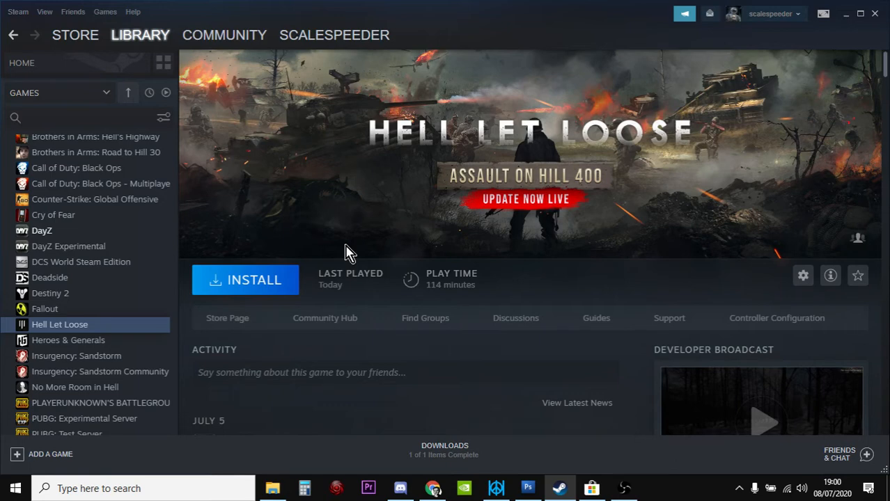
Open the Windows search panel from the taskbar over Steam's Hell Let Loose page
left_click(98, 488)
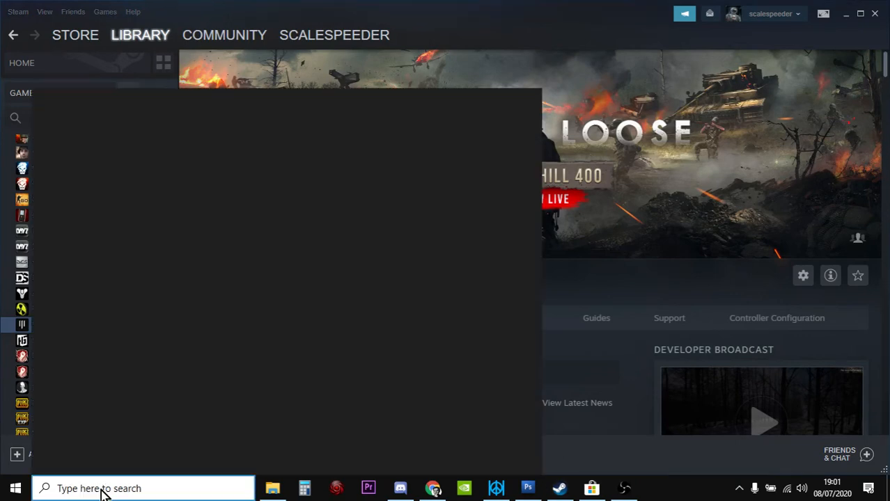
Search Windows for the Microsoft Store app
left_click(97, 488)
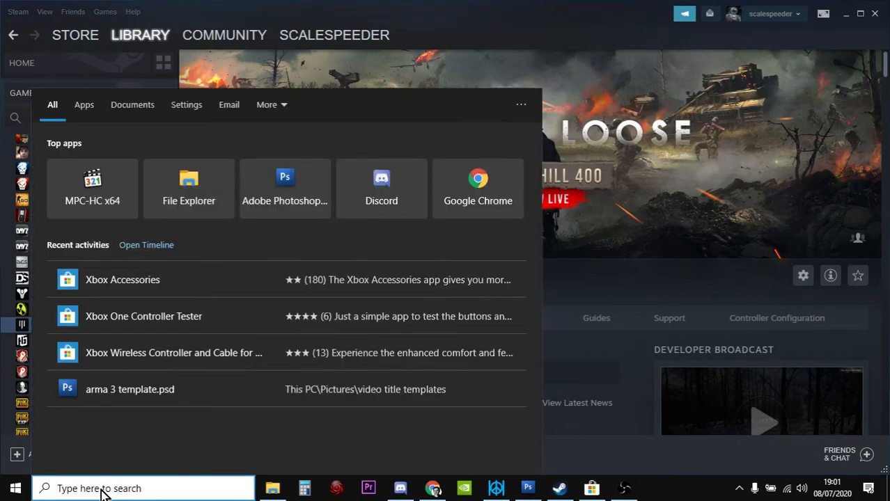
type("wordpad")
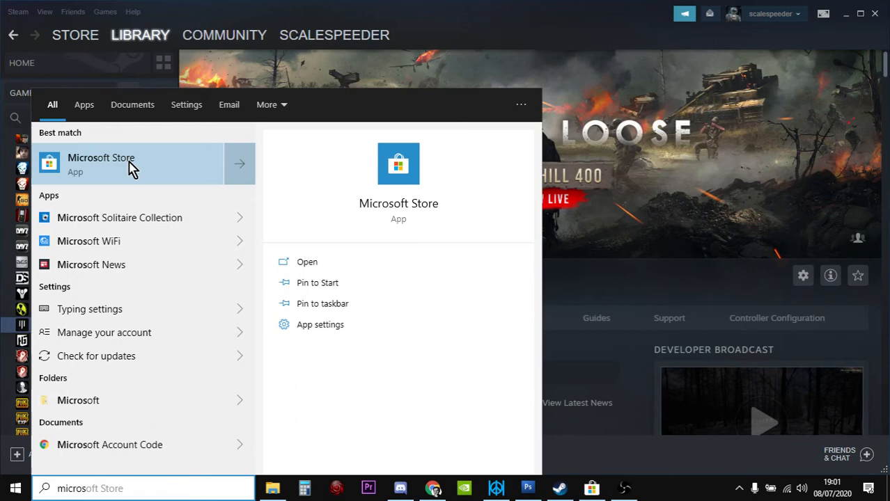
mouse_move(98, 168)
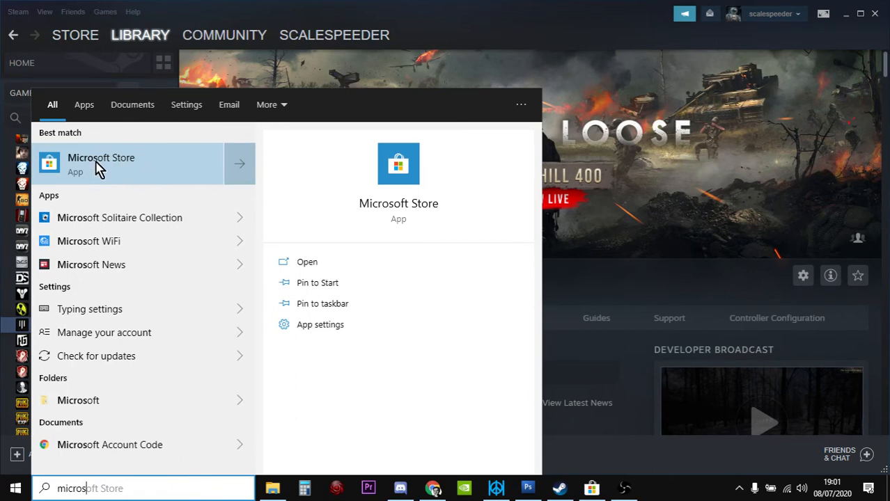
mouse_move(612, 479)
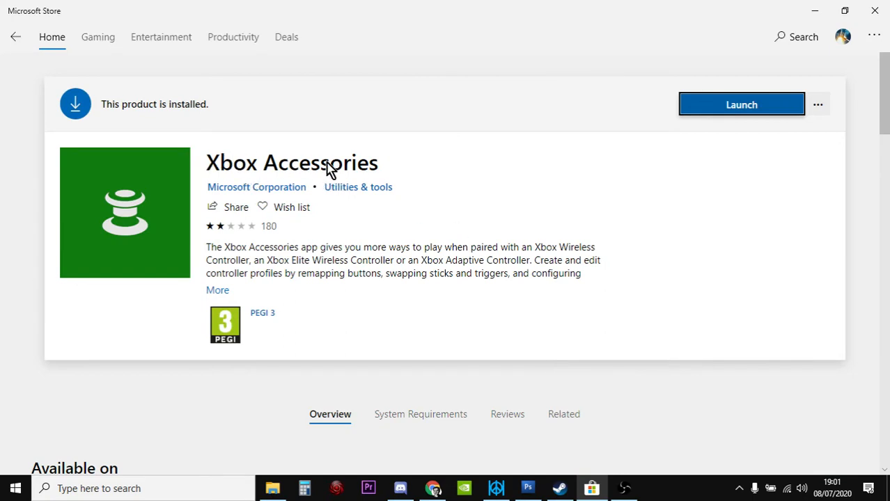
mouse_move(346, 173)
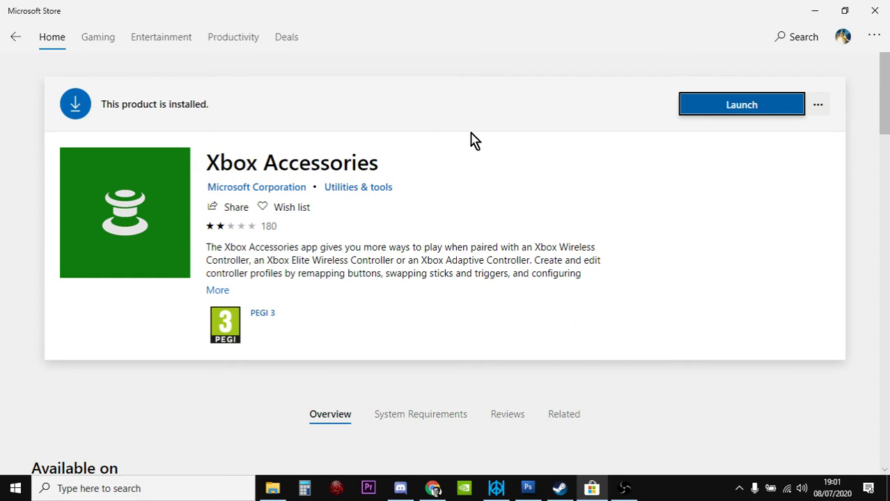
mouse_move(735, 111)
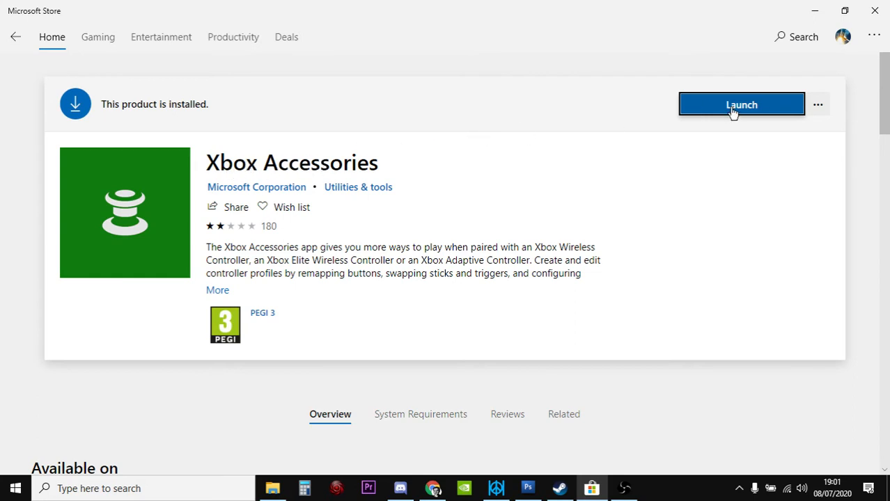
Launch Xbox Accessories from its Microsoft Store product page
left_click(741, 104)
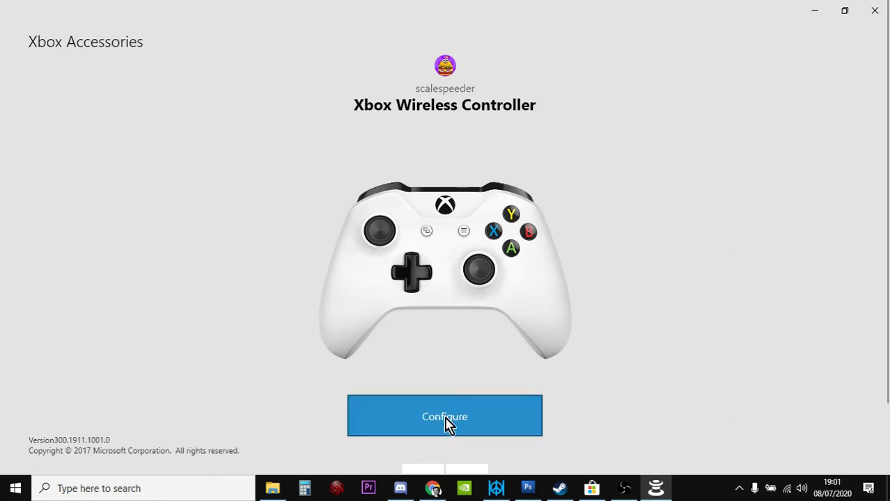
Open the Xbox Wireless Controller's configuration to show the 'inverted' profile on Slot 1
left_click(444, 416)
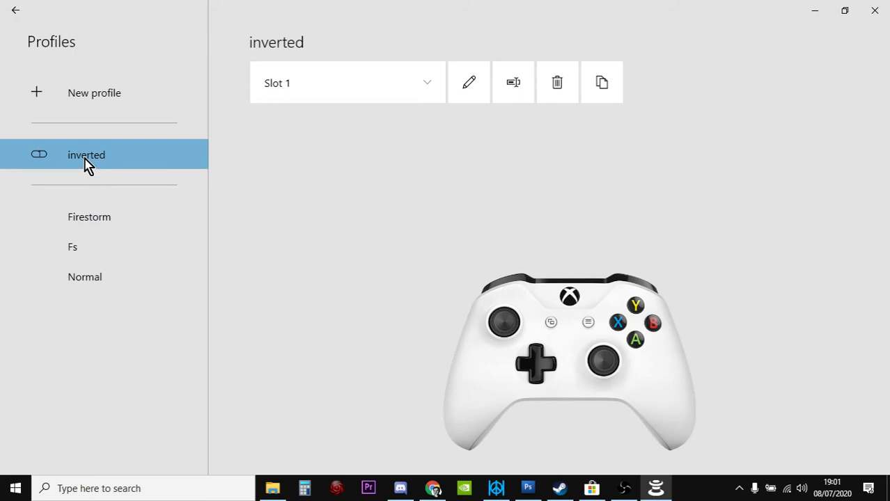
mouse_move(94, 92)
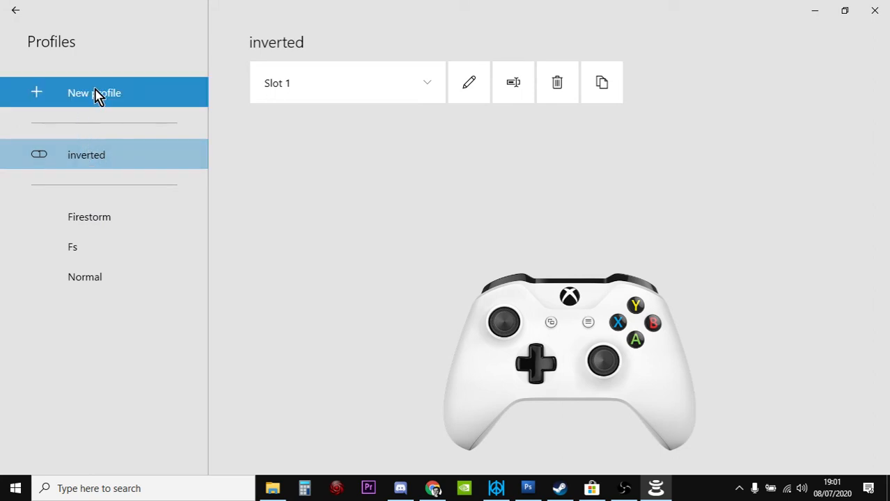
mouse_move(174, 145)
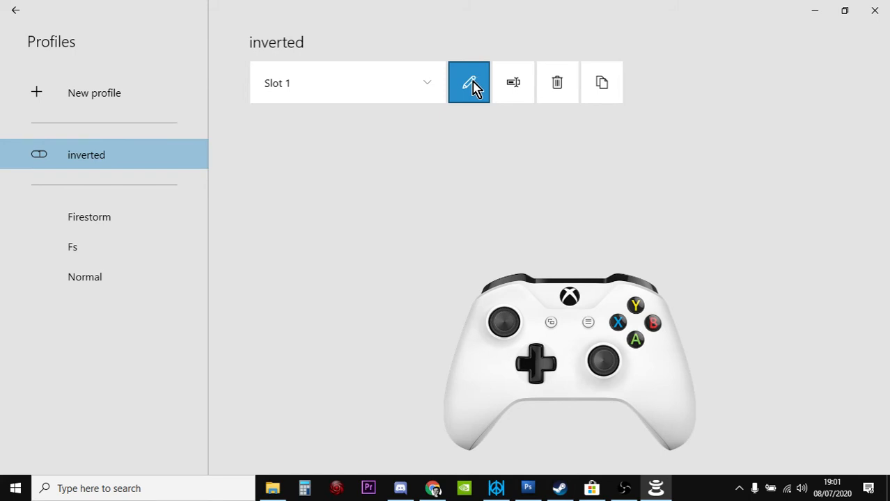
Edit the 'inverted' profile to keep 'Invert right stick Y axis' on, then return to Profiles
left_click(468, 82)
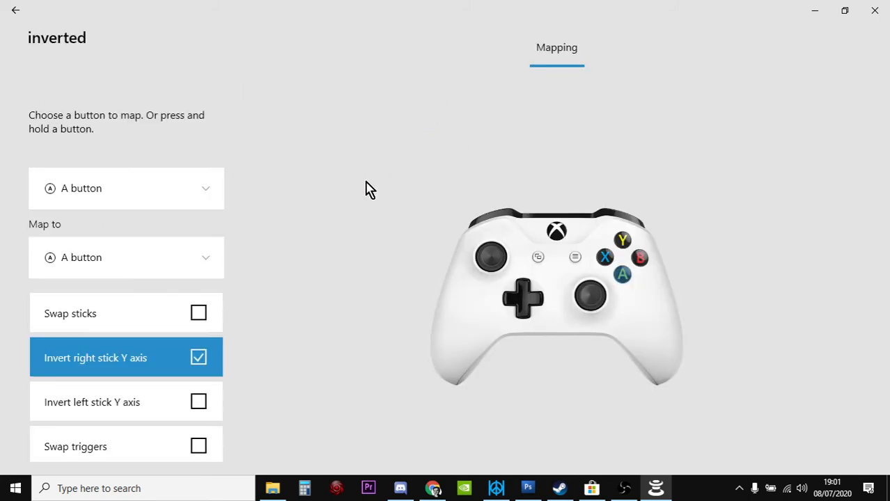
mouse_move(336, 263)
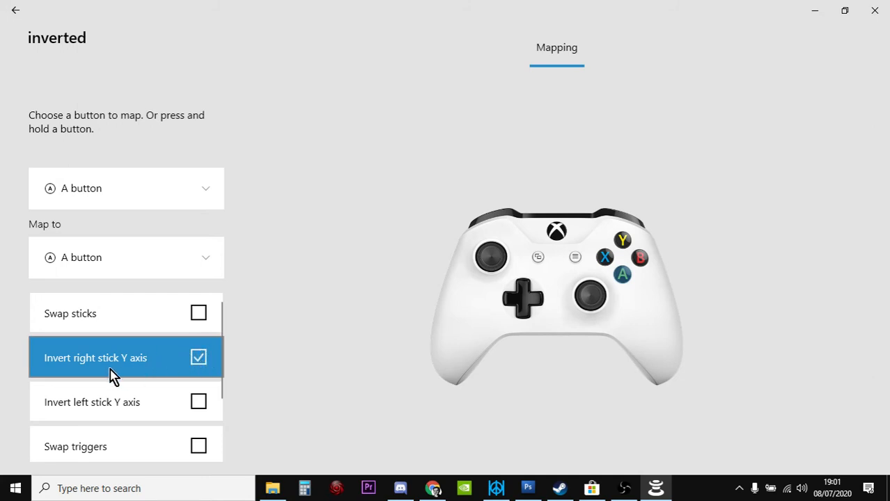
left_click(198, 357)
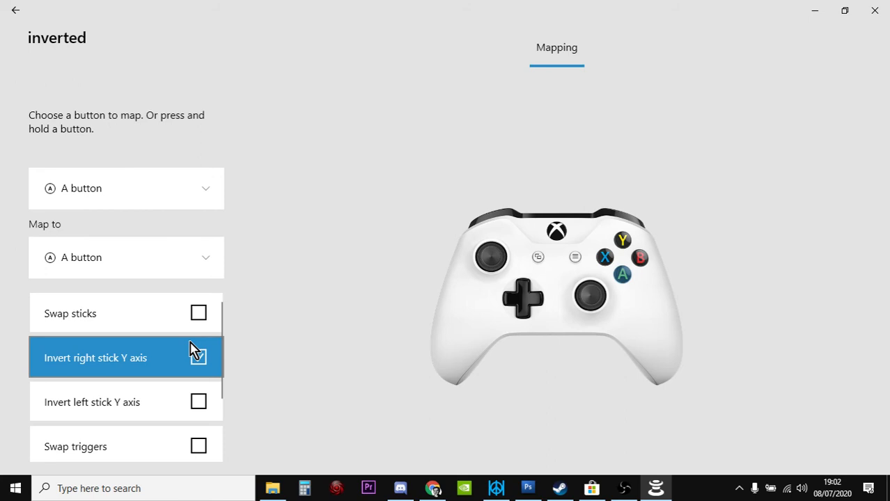
left_click(199, 357)
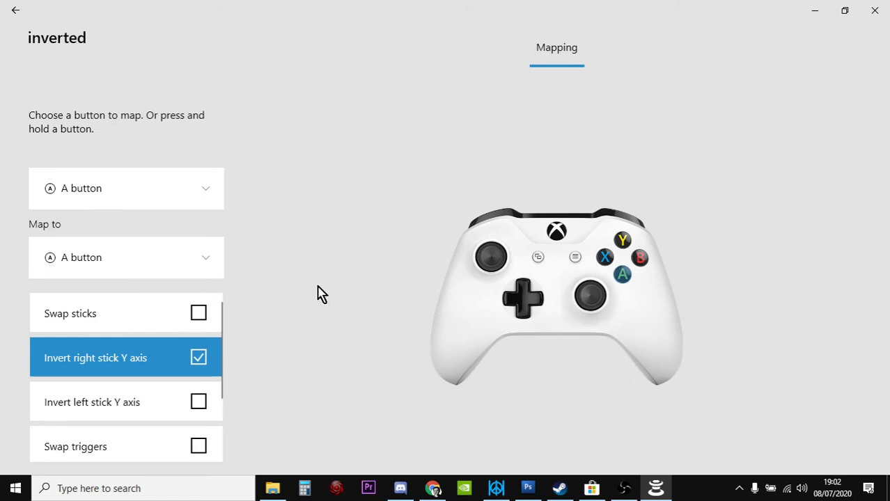
mouse_move(299, 158)
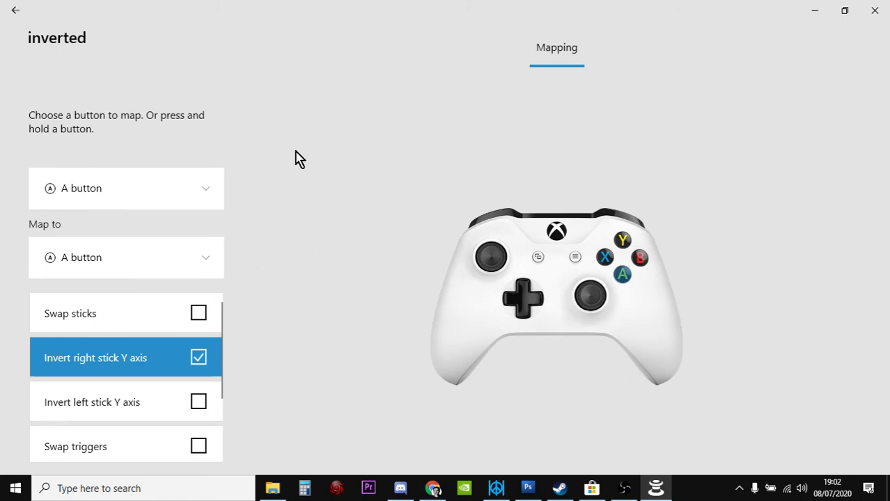
mouse_move(136, 95)
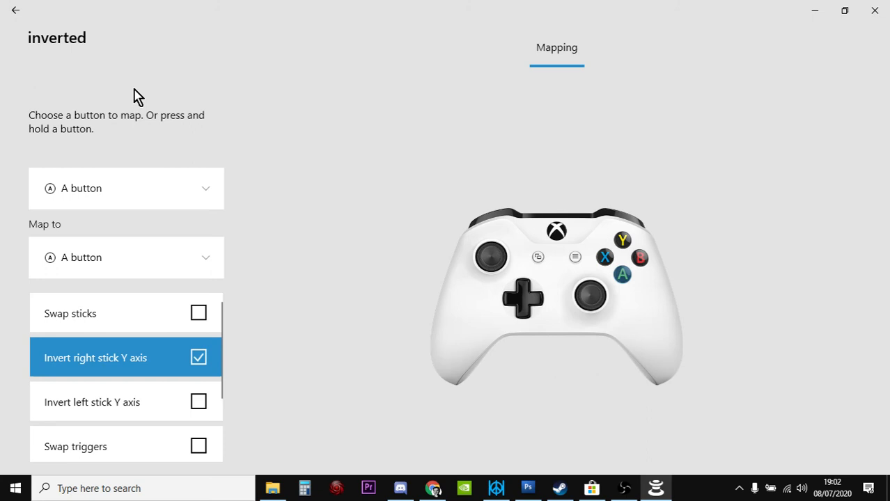
left_click(16, 10)
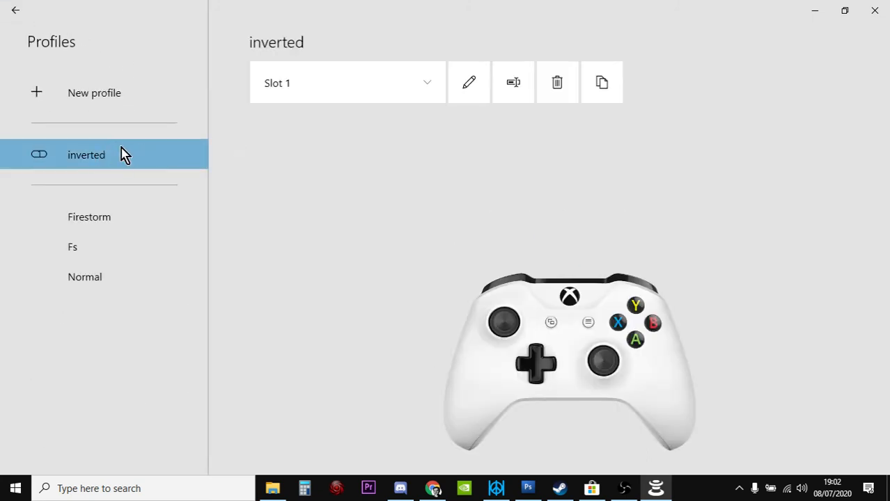
mouse_move(582, 440)
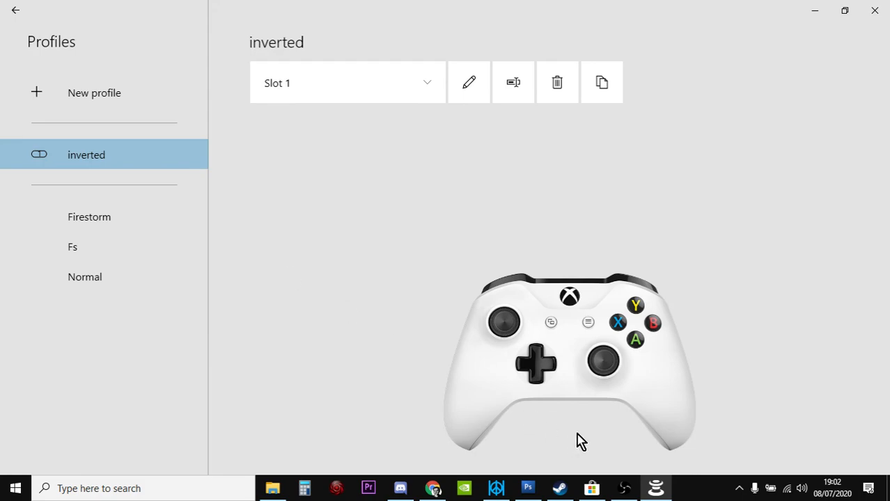
left_click(560, 488)
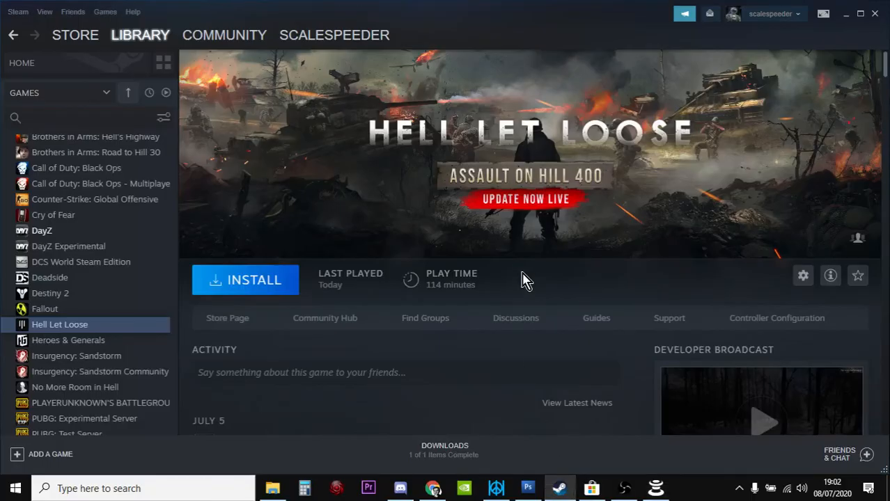
mouse_move(438, 214)
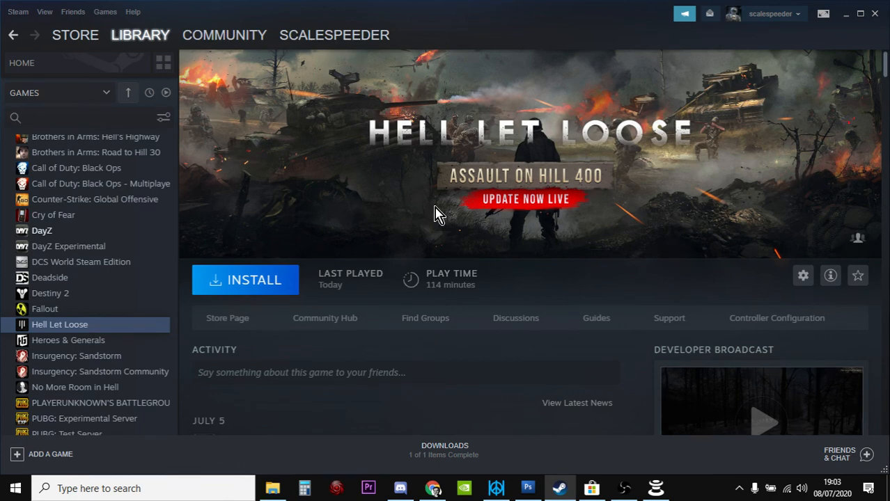
mouse_move(486, 200)
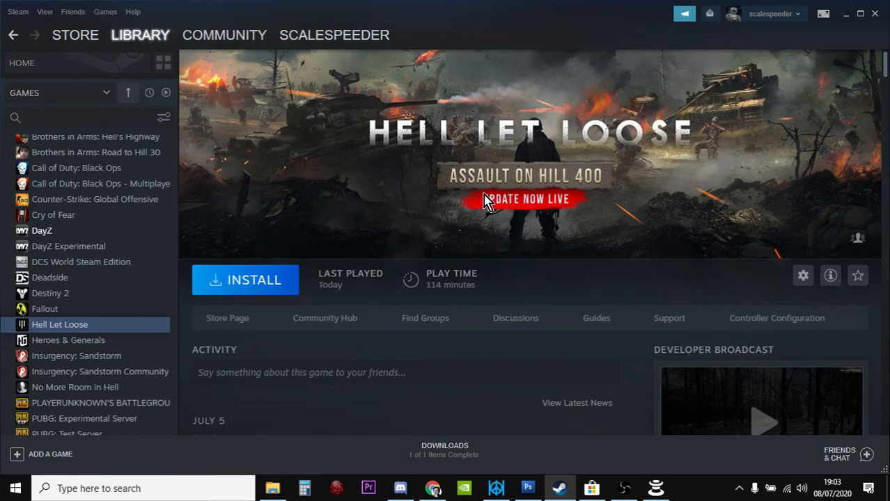
mouse_move(660, 432)
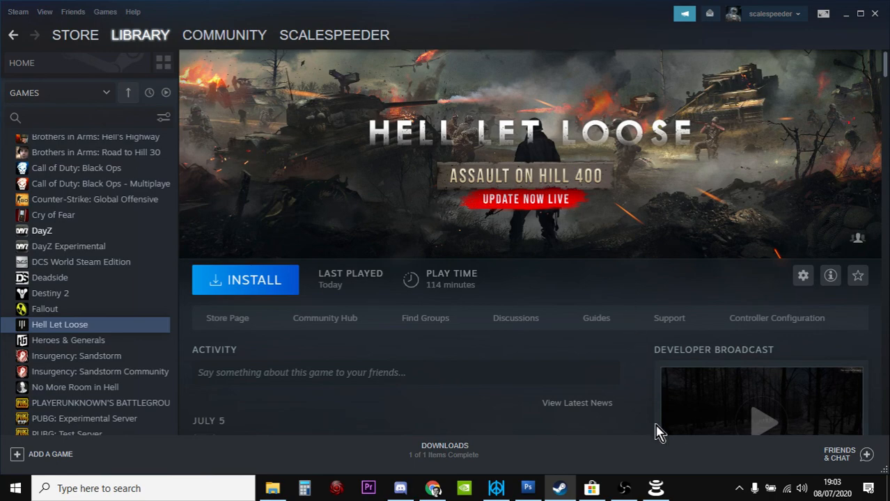